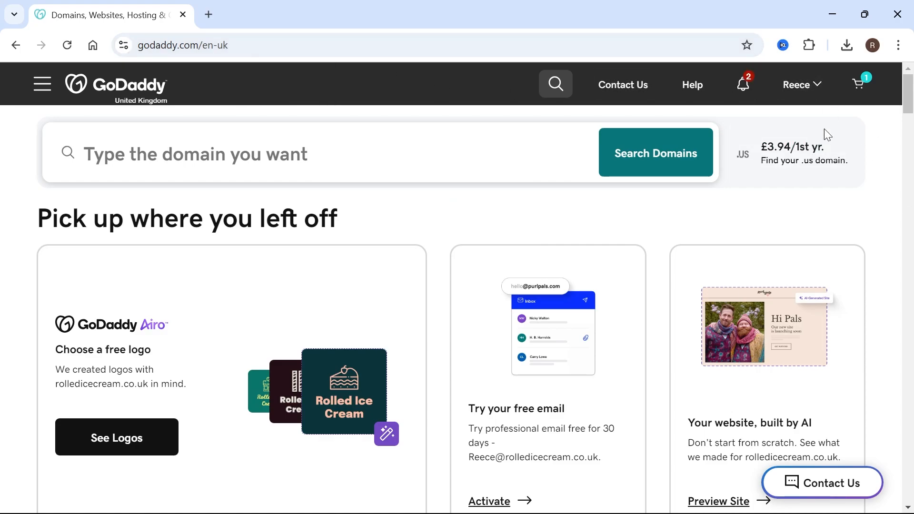
{"action": "mouse_move", "coordinate": [816, 95]}
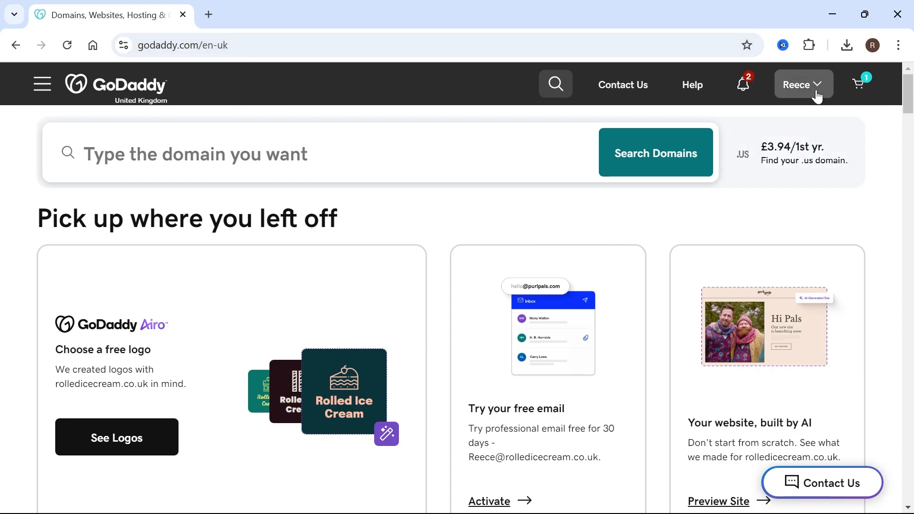
Step: Go to My Products from the account menu and locate the rolledicecream.co.uk domain entry
{"action": "left_click", "coordinate": [798, 84]}
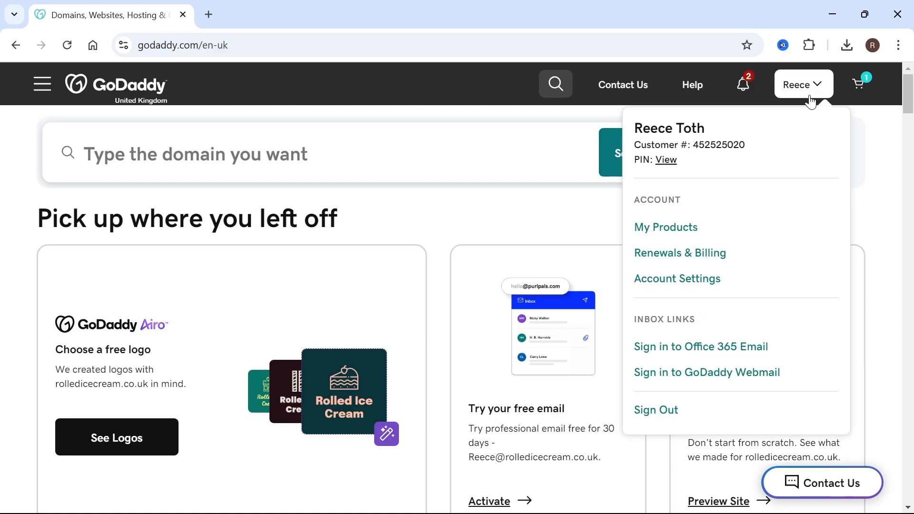
{"action": "left_click", "coordinate": [665, 227]}
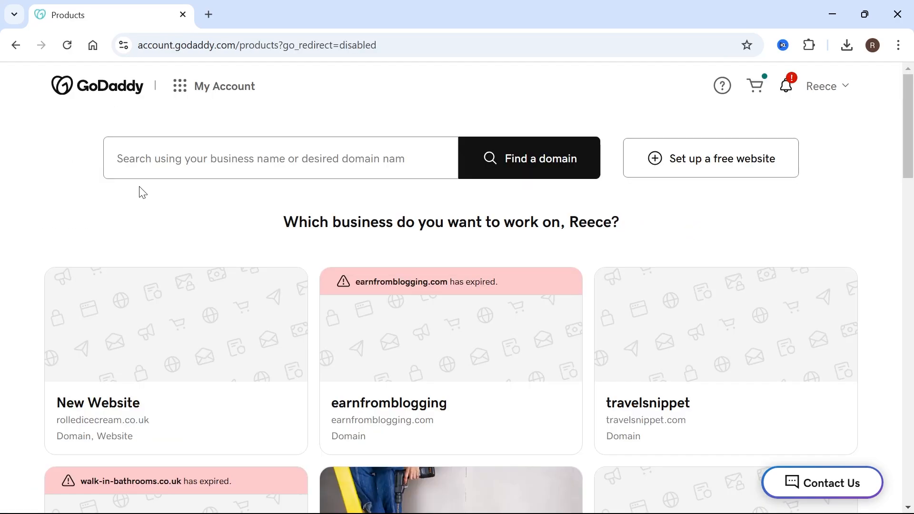
{"action": "scroll", "scroll_direction": "down", "scroll_amount": 3}
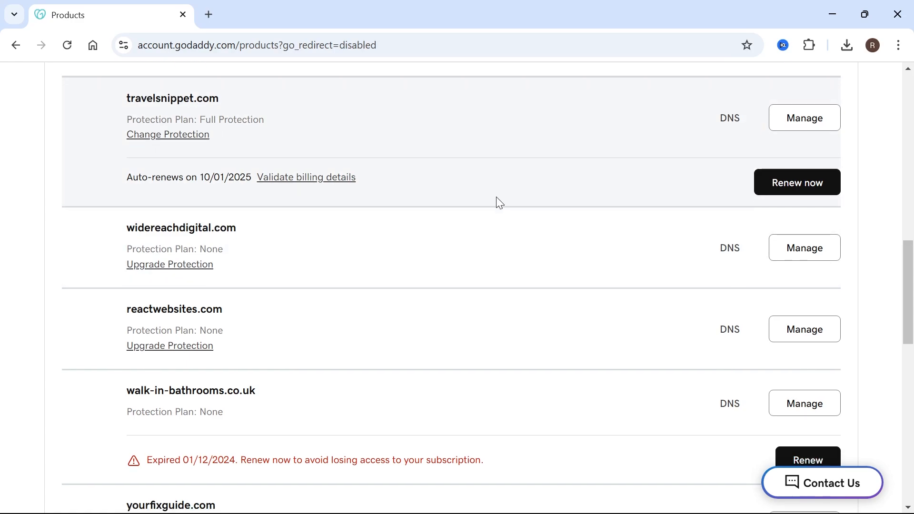
{"action": "scroll", "scroll_direction": "down", "scroll_amount": 3}
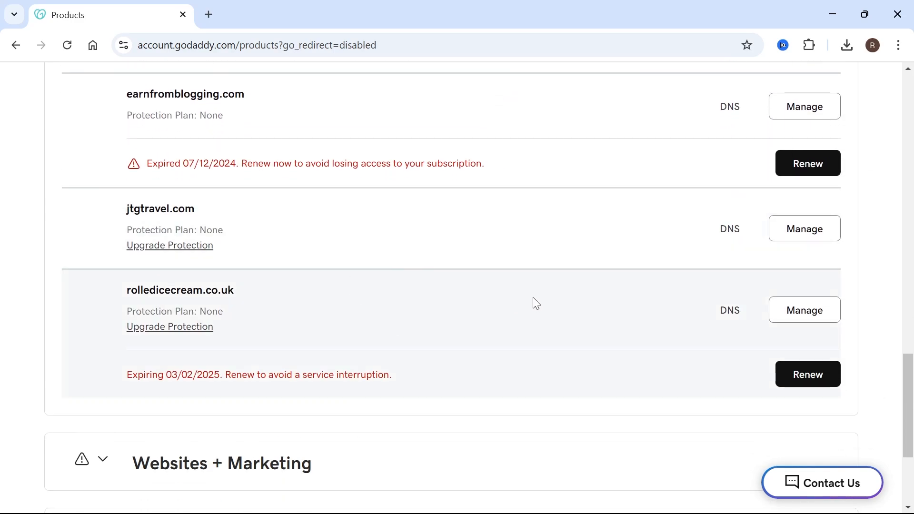
{"action": "double_click", "coordinate": [150, 289]}
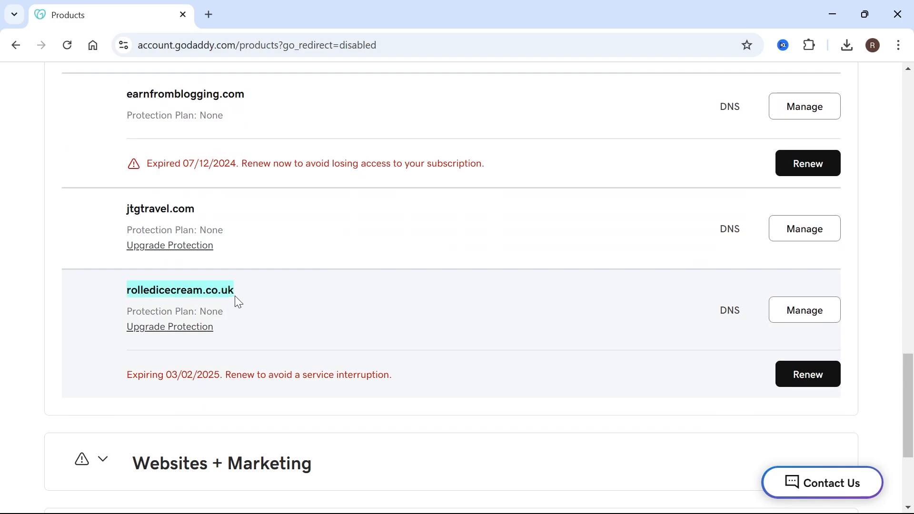
{"action": "mouse_move", "coordinate": [803, 309]}
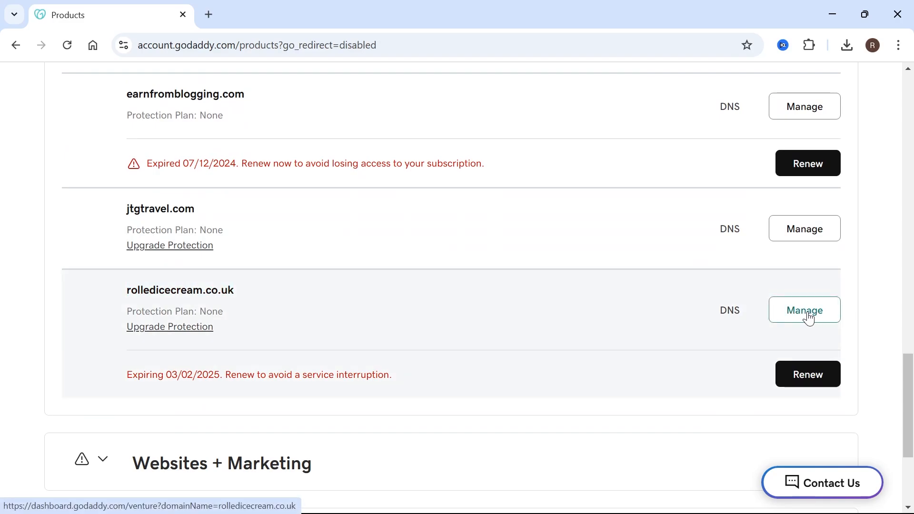
Step: Manage rolledicecream.co.uk and view its domain overview with renewal details and $198 estimated value
{"action": "left_click", "coordinate": [803, 310]}
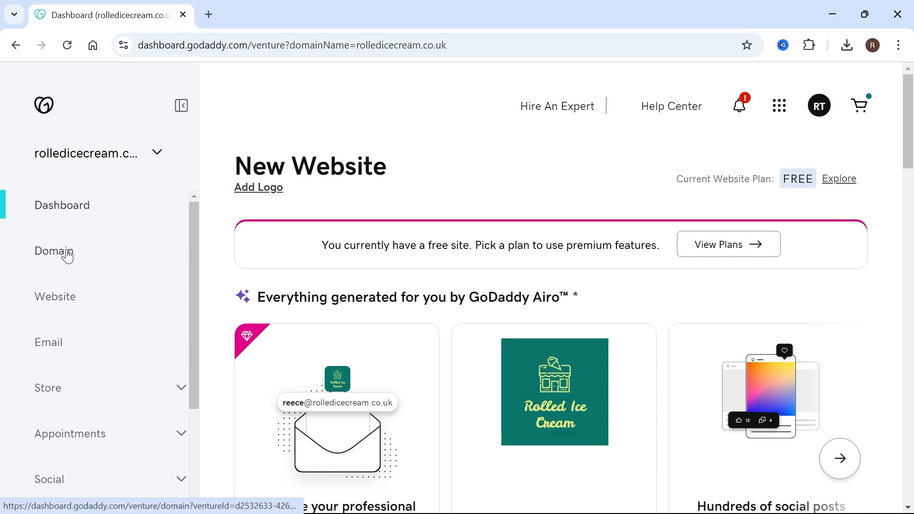
{"action": "left_click", "coordinate": [53, 250]}
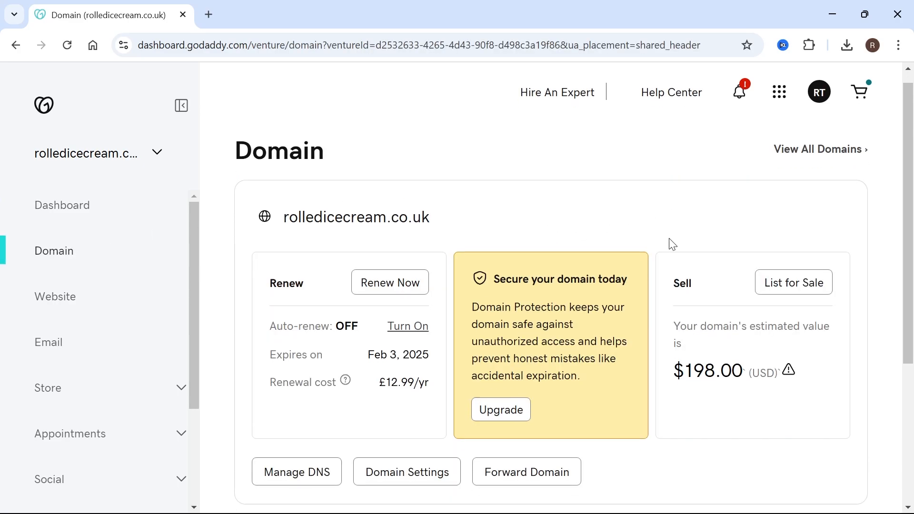
{"action": "scroll", "scroll_direction": "down", "scroll_amount": 3}
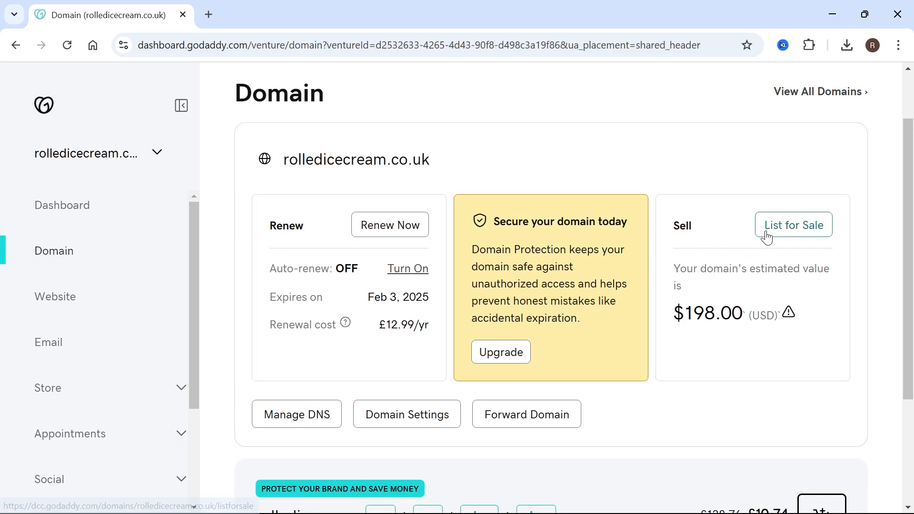
Step: Start a List for Sale listing with a $300 Buy Now price and the For Sale page added
{"action": "left_click", "coordinate": [792, 225]}
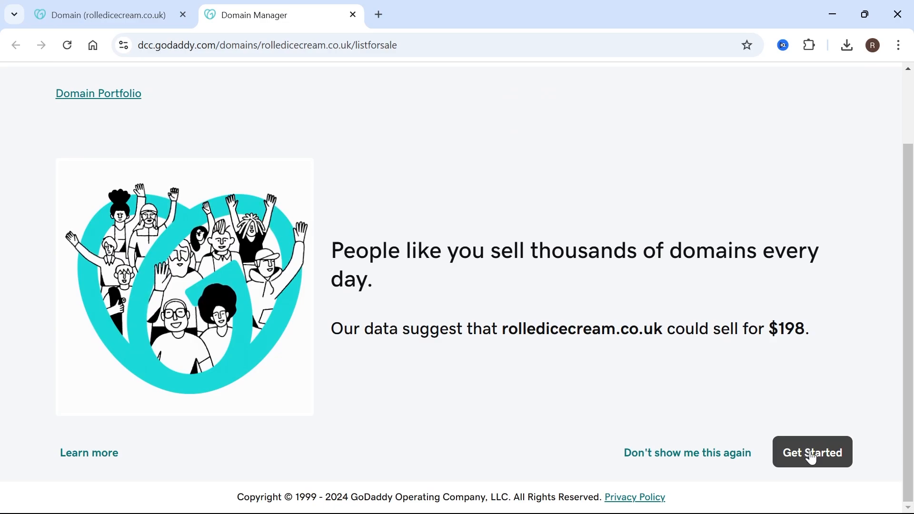
{"action": "left_click", "coordinate": [811, 451]}
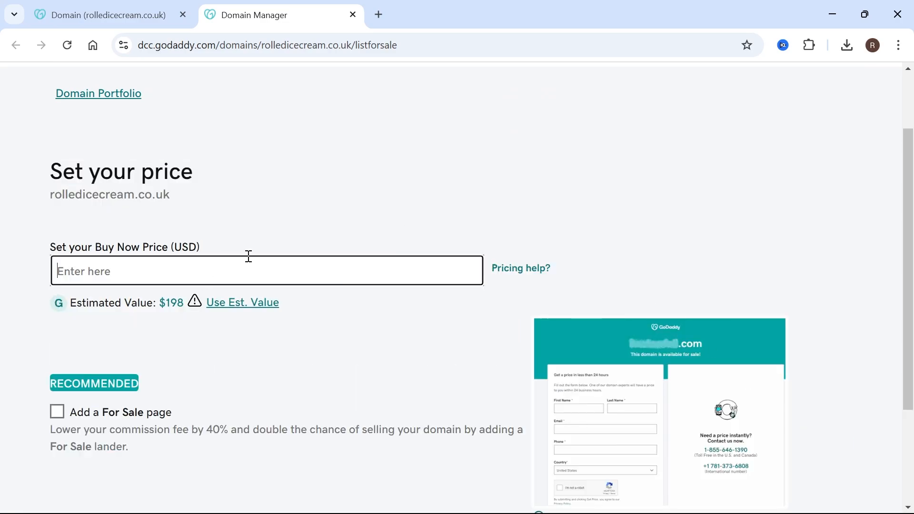
{"action": "mouse_move", "coordinate": [312, 240]}
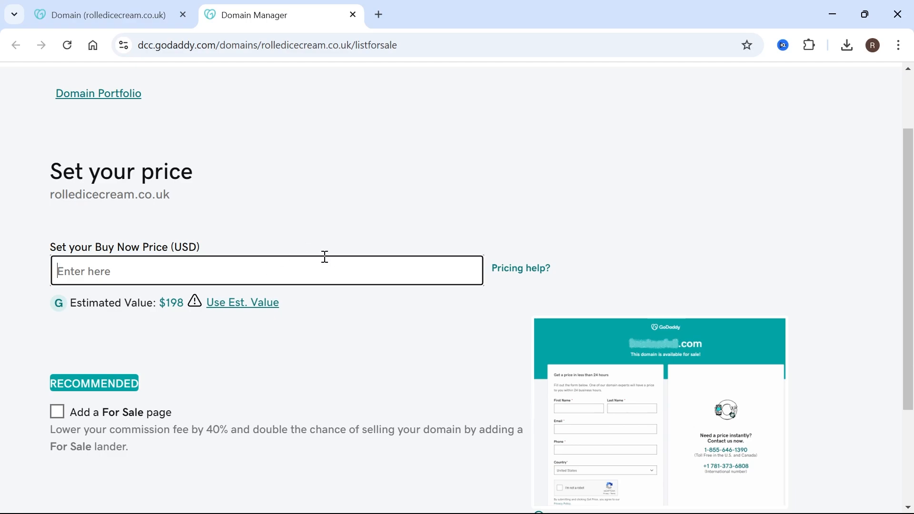
{"action": "mouse_move", "coordinate": [327, 271]}
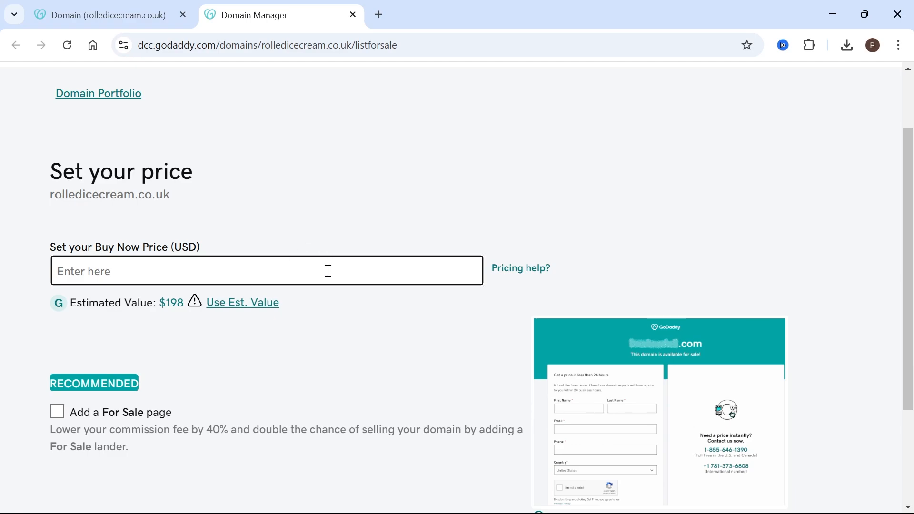
{"action": "type", "text": "300"}
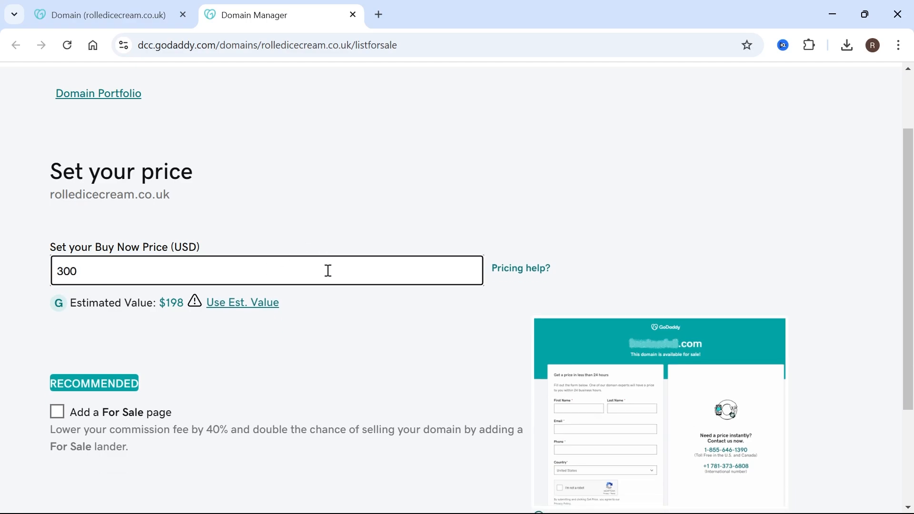
{"action": "scroll", "scroll_direction": "down", "scroll_amount": 3}
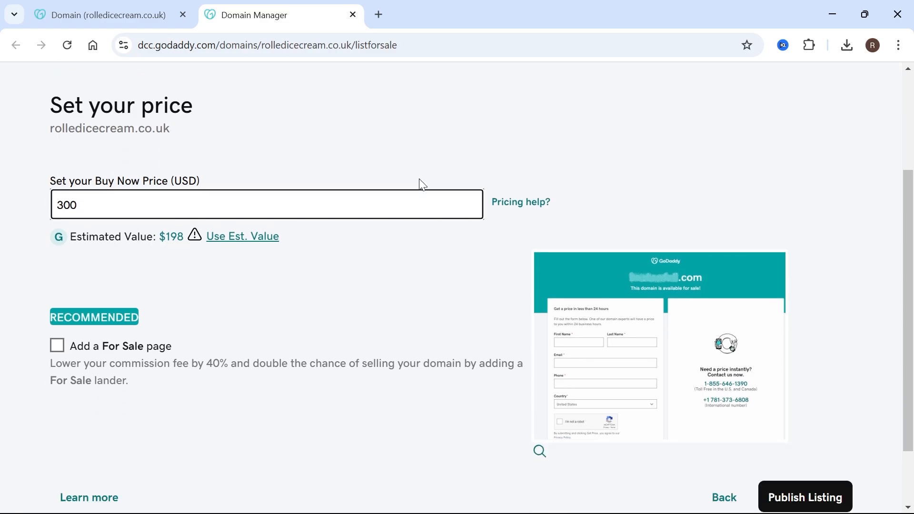
{"action": "scroll", "scroll_direction": "down", "scroll_amount": 3}
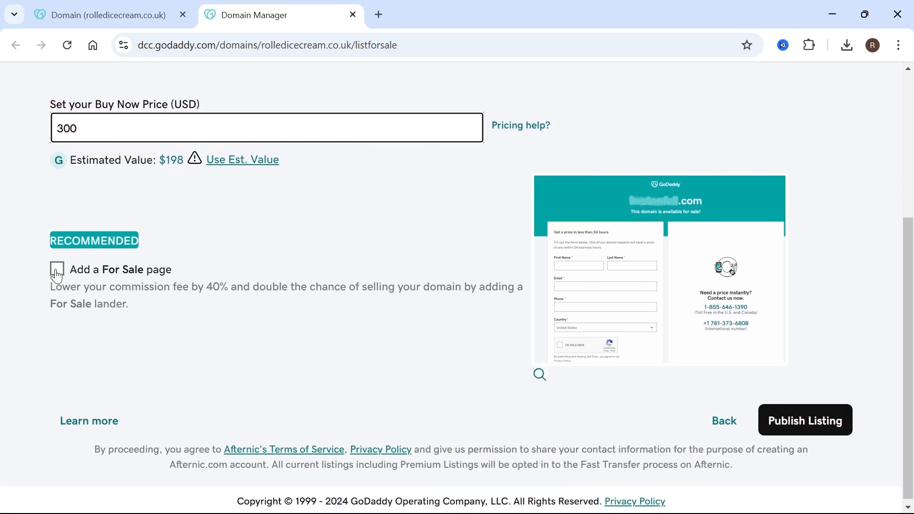
{"action": "left_click", "coordinate": [57, 273]}
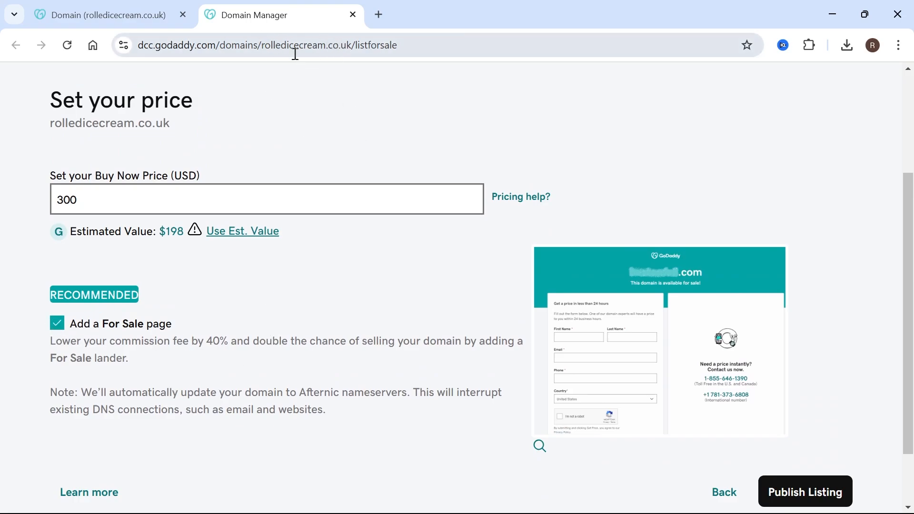
{"action": "mouse_move", "coordinate": [546, 271]}
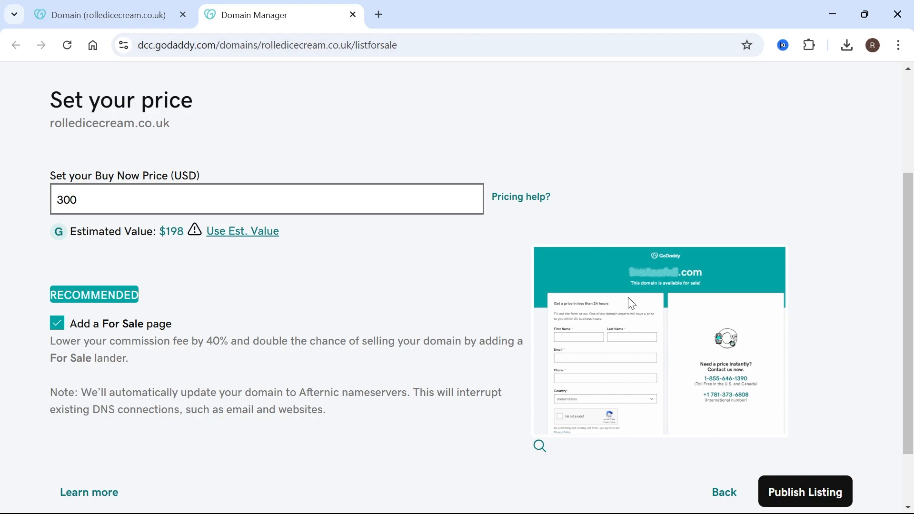
{"action": "mouse_move", "coordinate": [622, 302]}
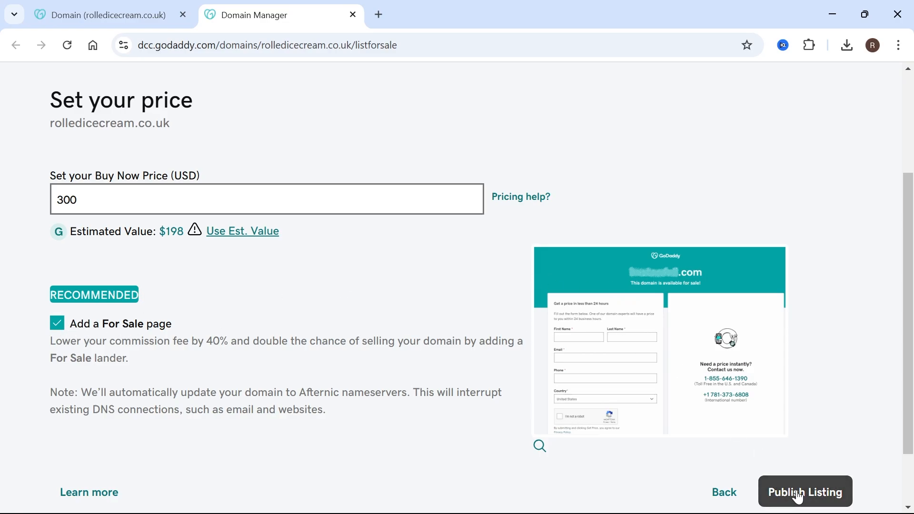
Step: Publish the listing, verify the 6-digit code, and review the Afternic success page at $300
{"action": "left_click", "coordinate": [804, 491]}
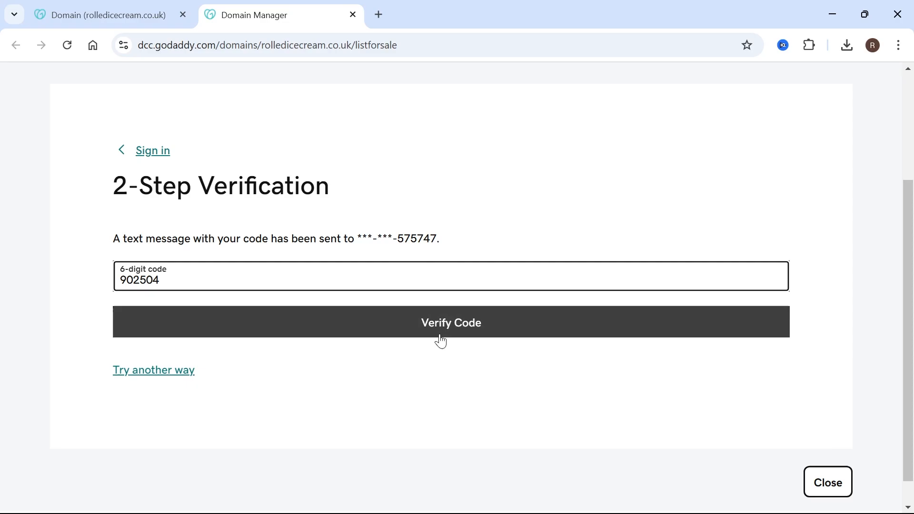
{"action": "left_click", "coordinate": [450, 322]}
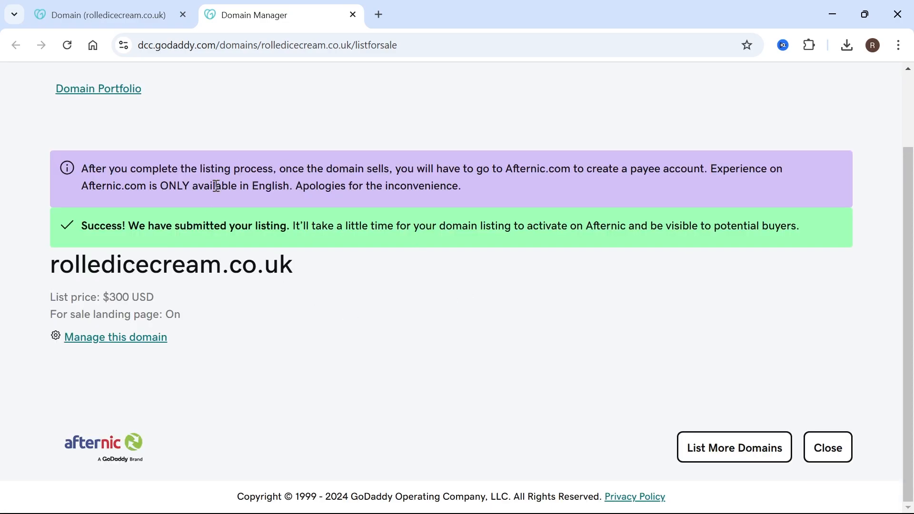
{"action": "mouse_move", "coordinate": [380, 276]}
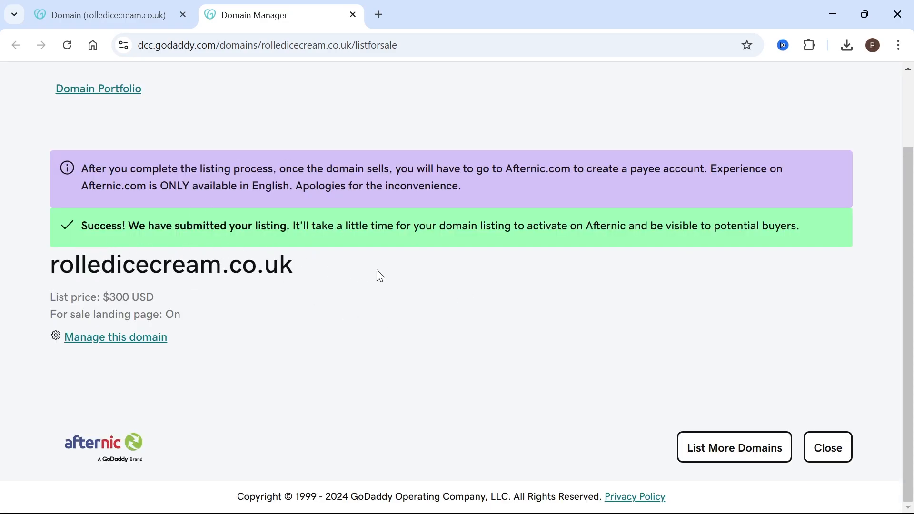
{"action": "mouse_move", "coordinate": [84, 448]}
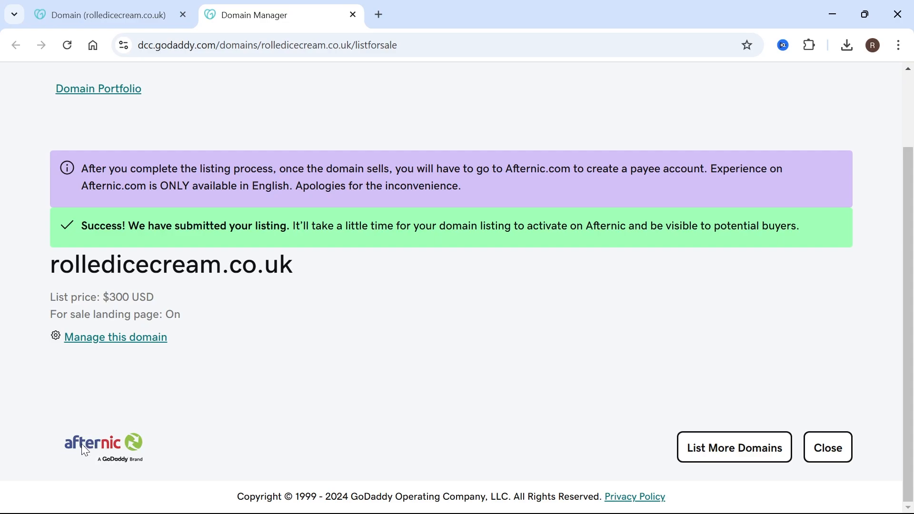
{"action": "mouse_move", "coordinate": [207, 399]}
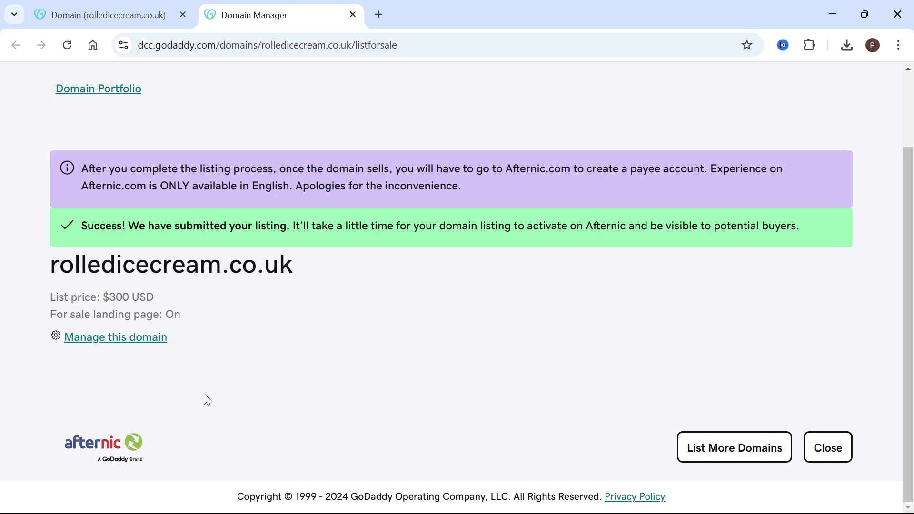
{"action": "mouse_move", "coordinate": [255, 245]}
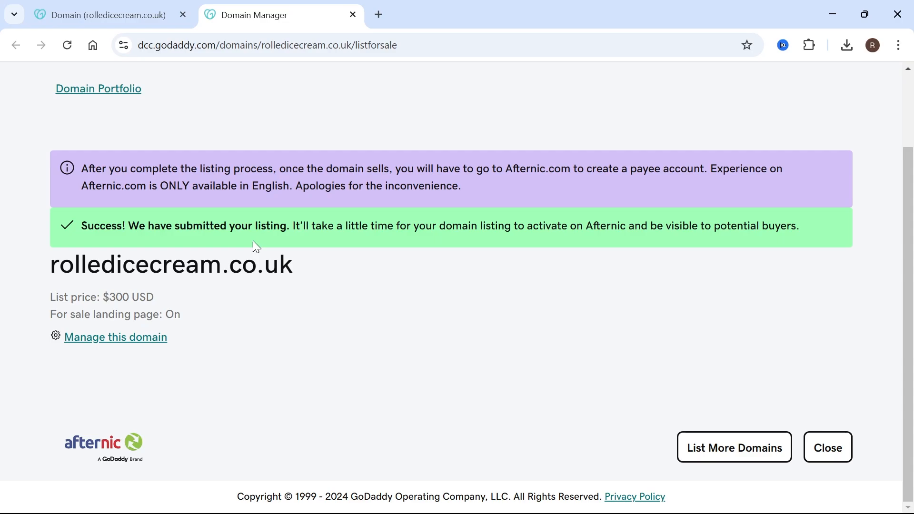
{"action": "mouse_move", "coordinate": [259, 270]}
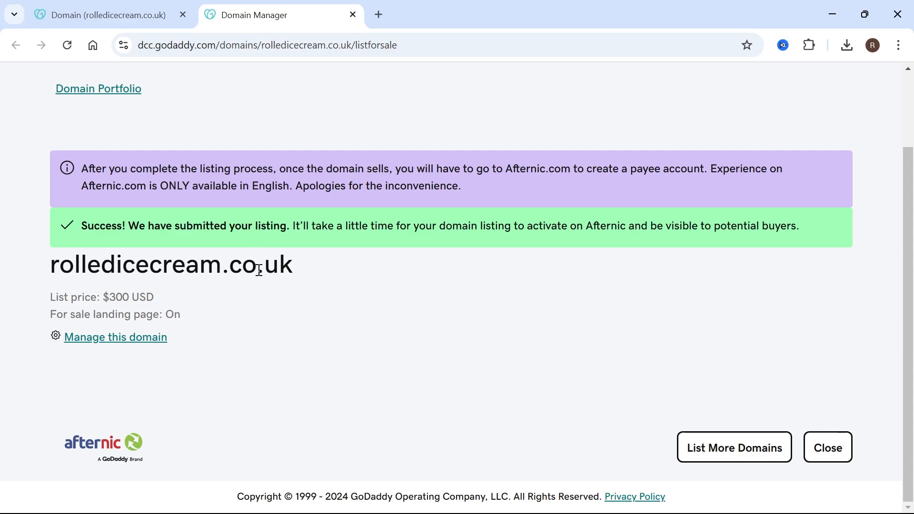
{"action": "mouse_move", "coordinate": [570, 224]}
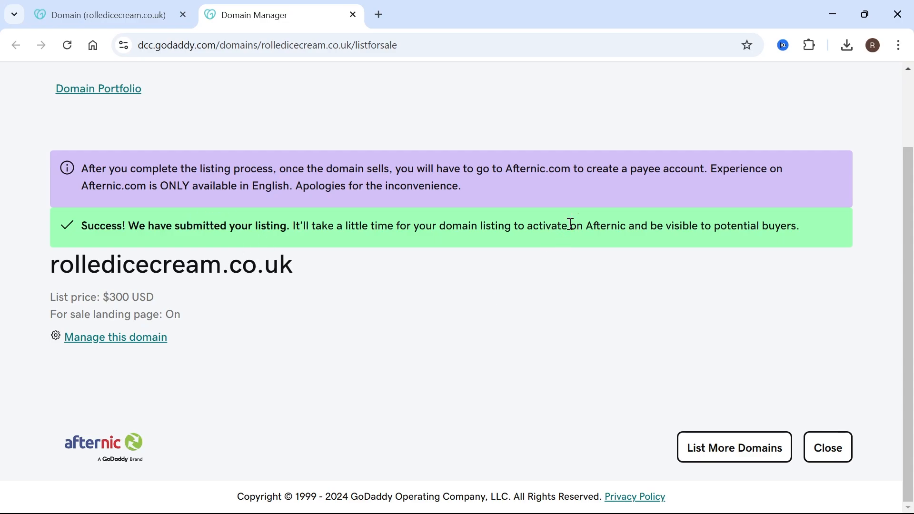
{"action": "double_click", "coordinate": [598, 226]}
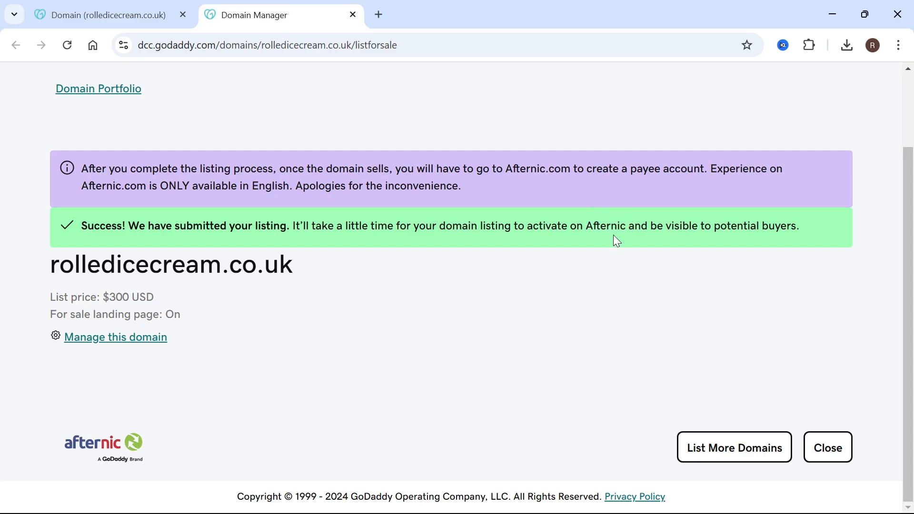
{"action": "mouse_move", "coordinate": [137, 344]}
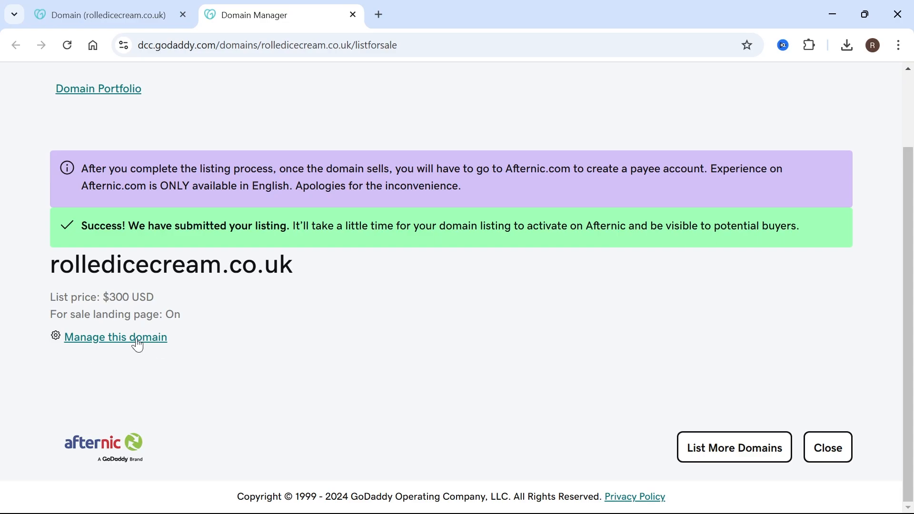
Step: From the Afternic portfolio, view the rolledicecream.co.uk details page showing Listed, $300 Buy Now, $20 minimum offer
{"action": "left_click", "coordinate": [115, 337]}
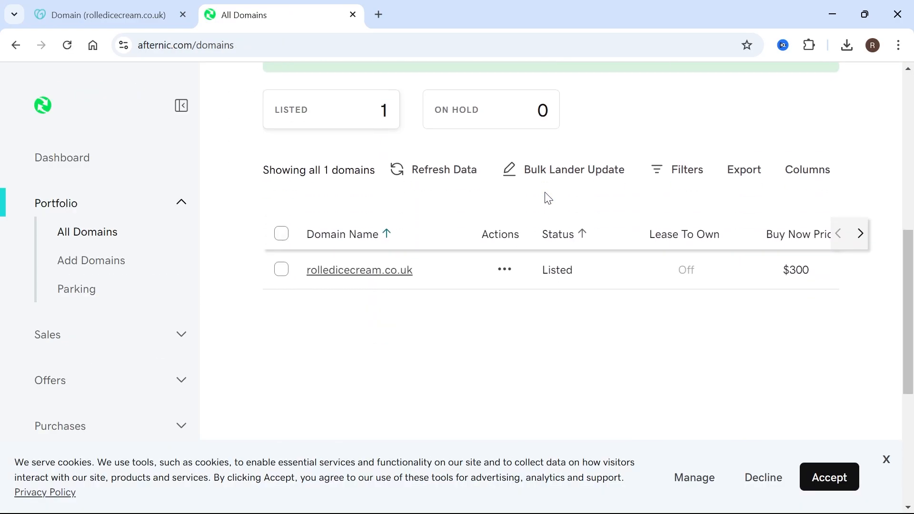
{"action": "mouse_move", "coordinate": [540, 313]}
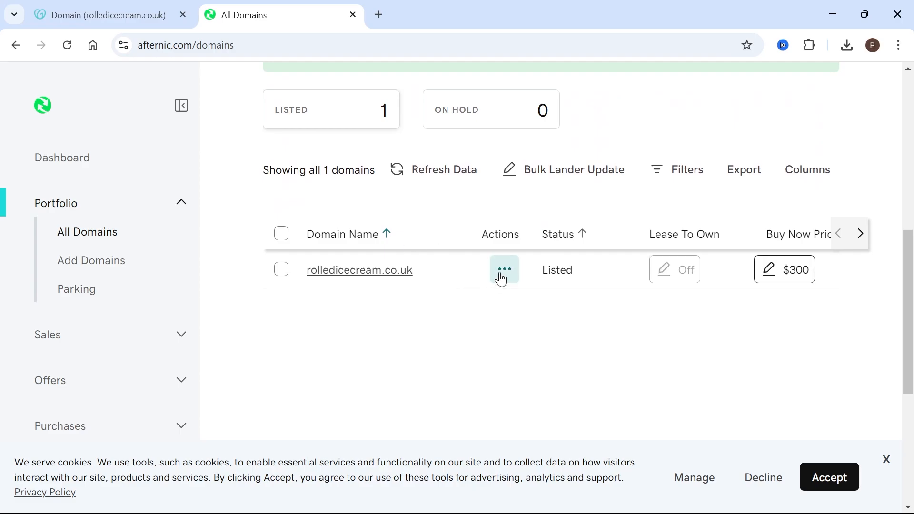
{"action": "left_click", "coordinate": [503, 269]}
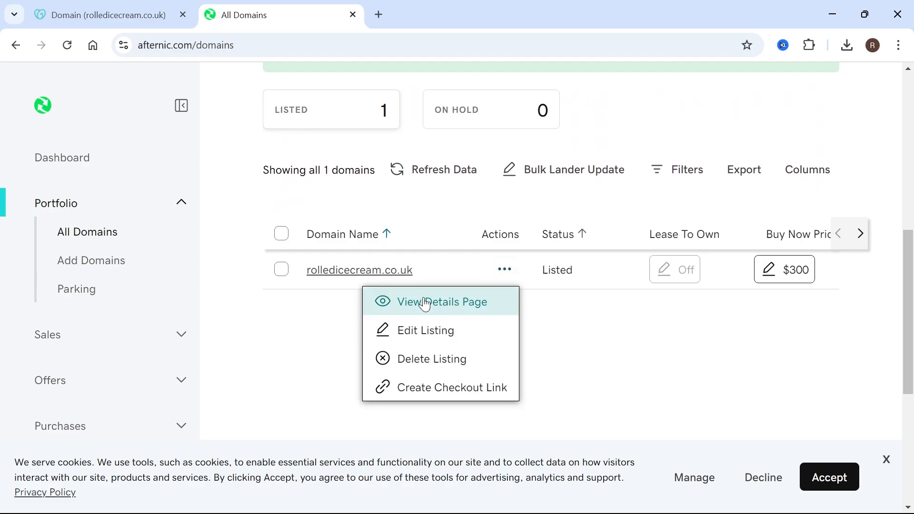
{"action": "left_click", "coordinate": [443, 301]}
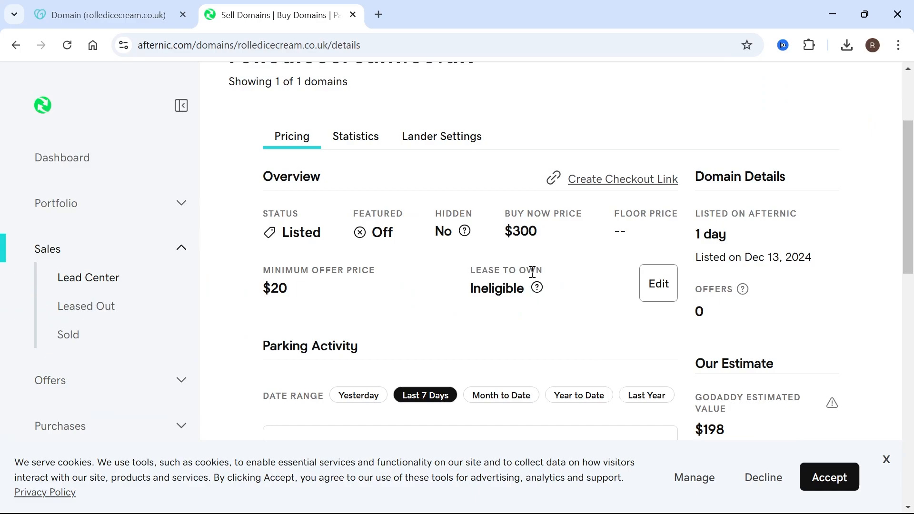
{"action": "scroll", "scroll_direction": "down", "scroll_amount": 3}
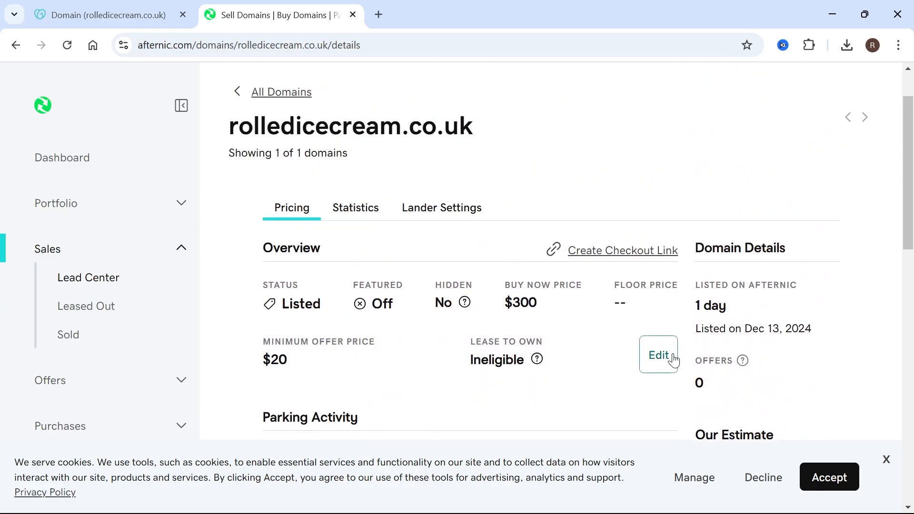
Step: Edit the listing overview to reach the Update Domain Details form at the $20 minimum offer
{"action": "left_click", "coordinate": [658, 355]}
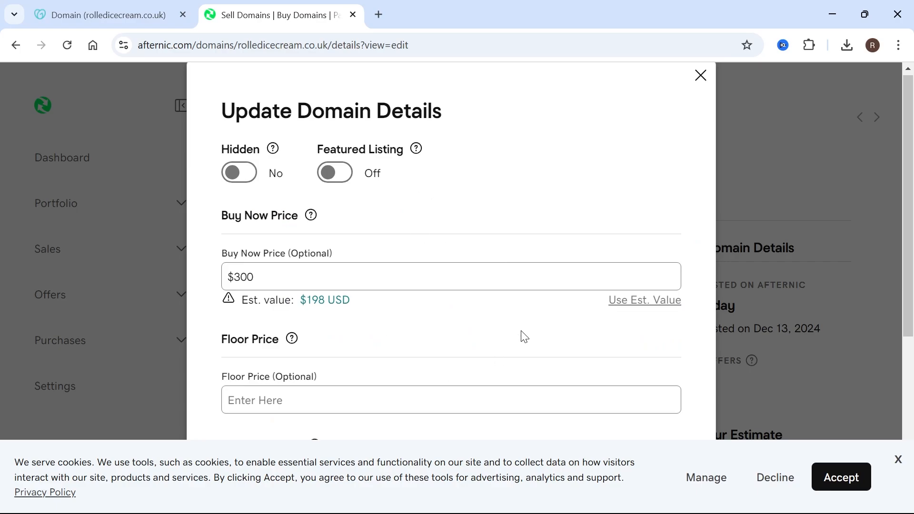
{"action": "scroll", "scroll_direction": "down", "scroll_amount": 3}
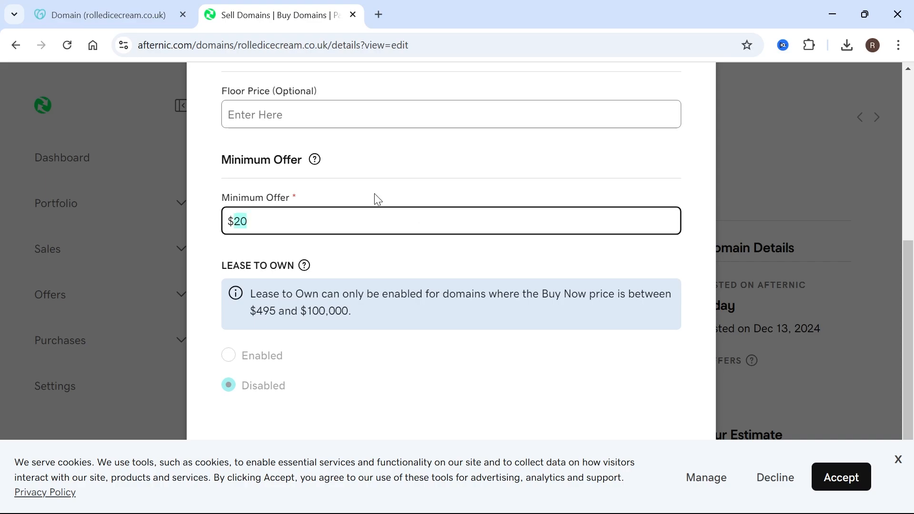
{"action": "mouse_move", "coordinate": [276, 276]}
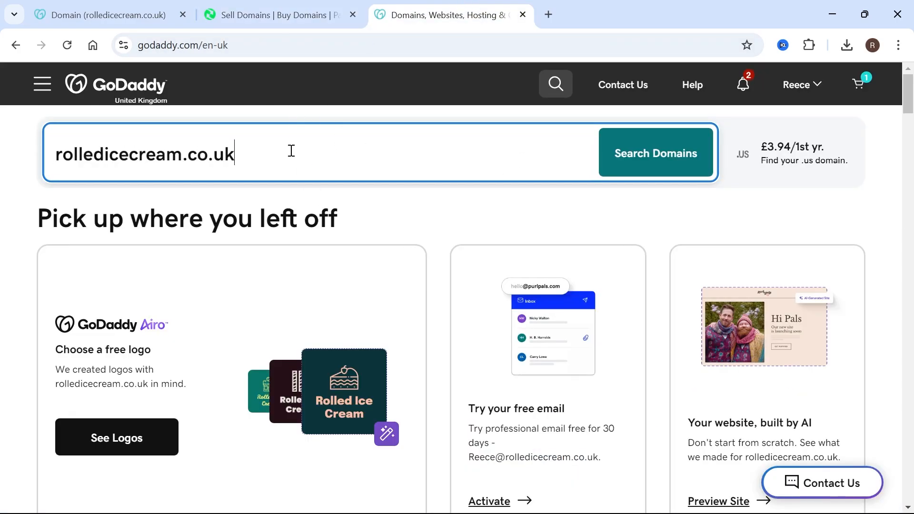
{"action": "mouse_move", "coordinate": [458, 141]}
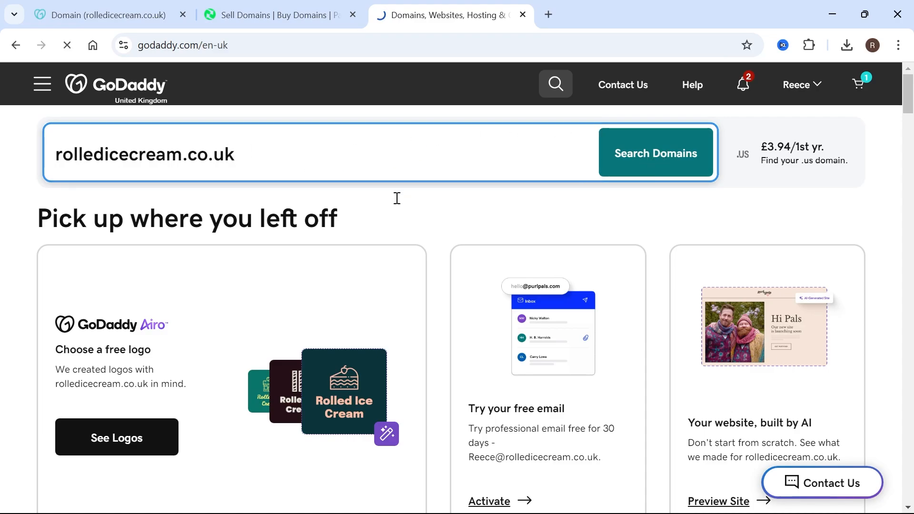
Step: Search GoDaddy for rolledicecream.co.uk and see it offered as a £235 premium domain
{"action": "left_click", "coordinate": [655, 153]}
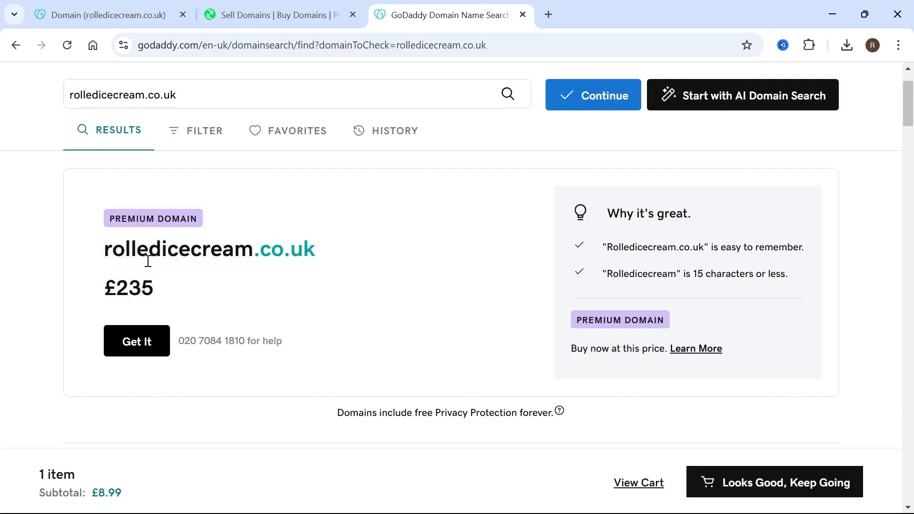